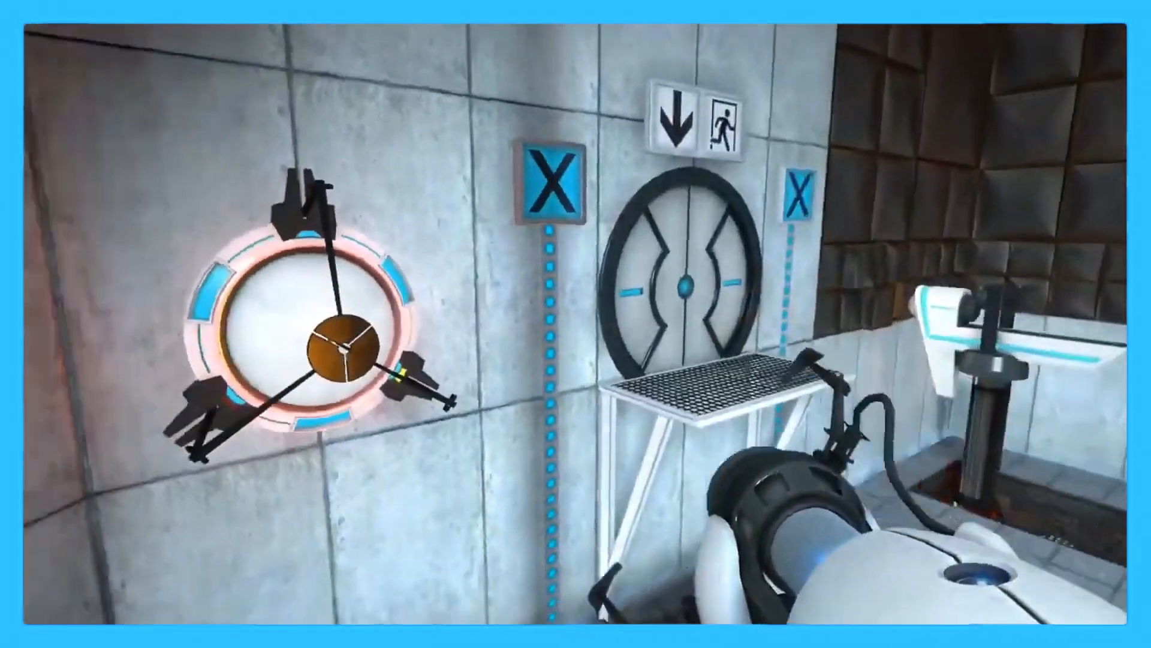
{"action": "mouse_move", "coordinate": [576, 324]}
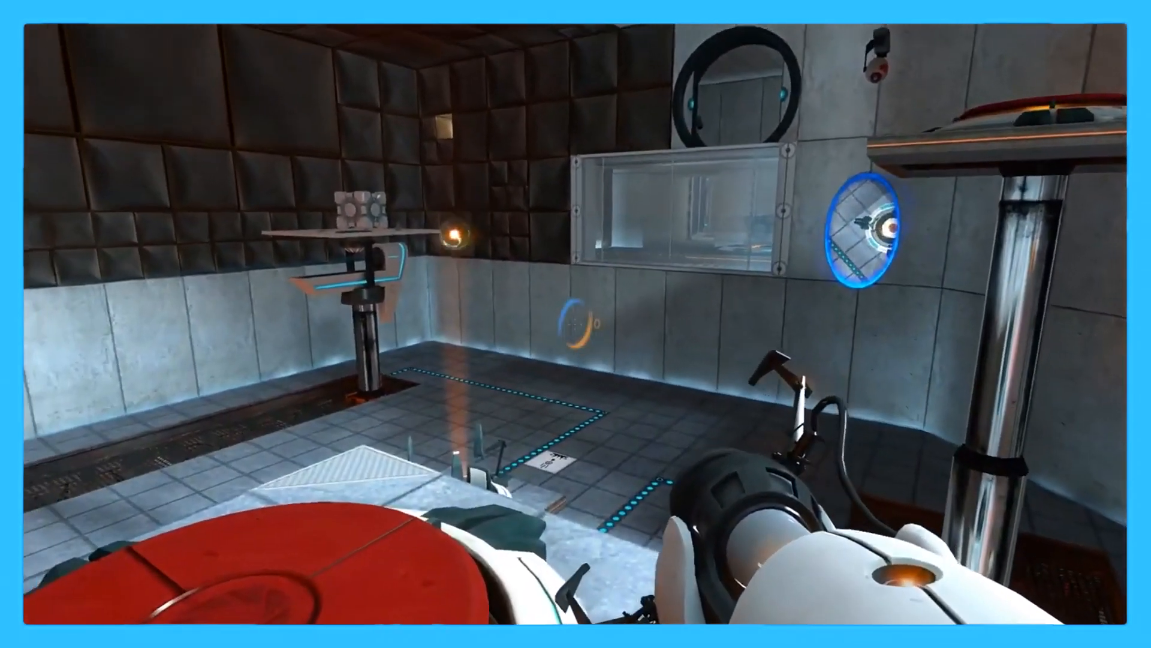
{"action": "mouse_move", "coordinate": [576, 324]}
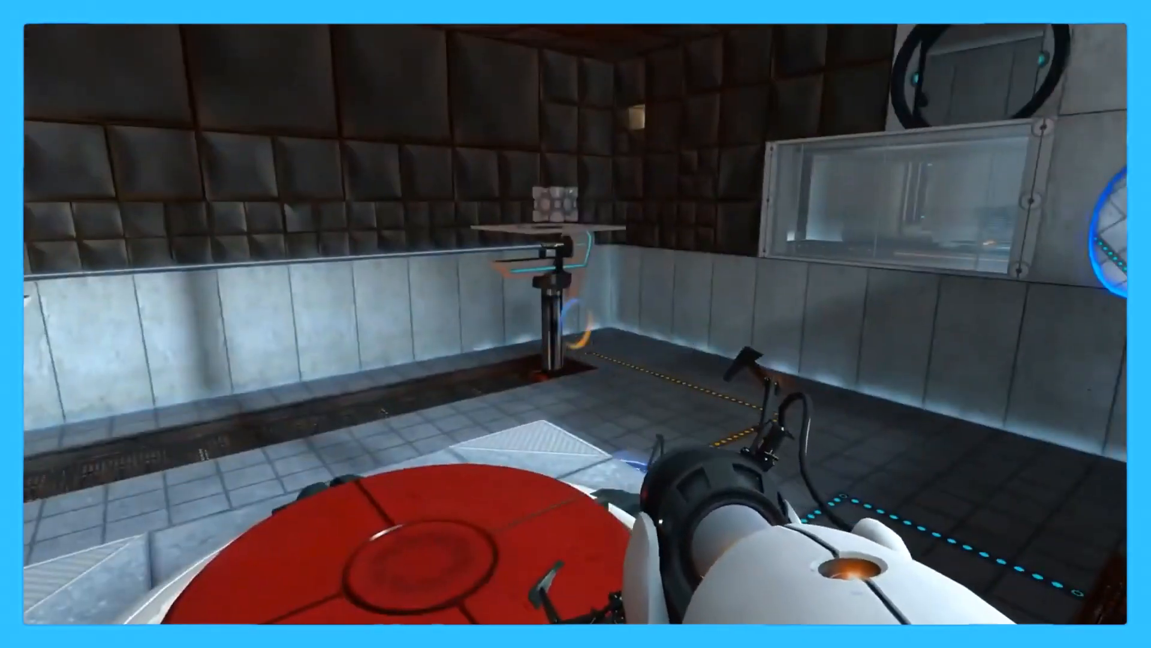